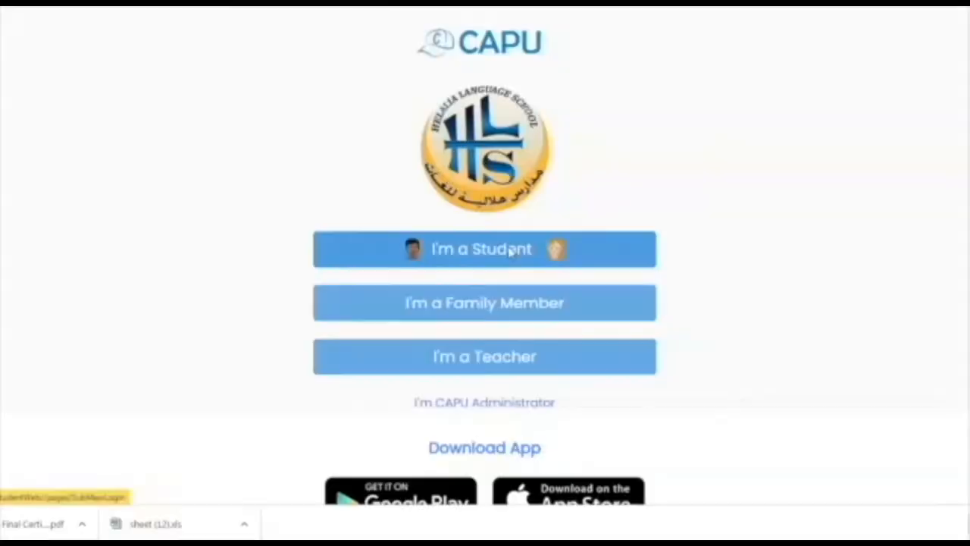
# Choose the student option and sign in with the entered account details
pyautogui.click(484, 249)
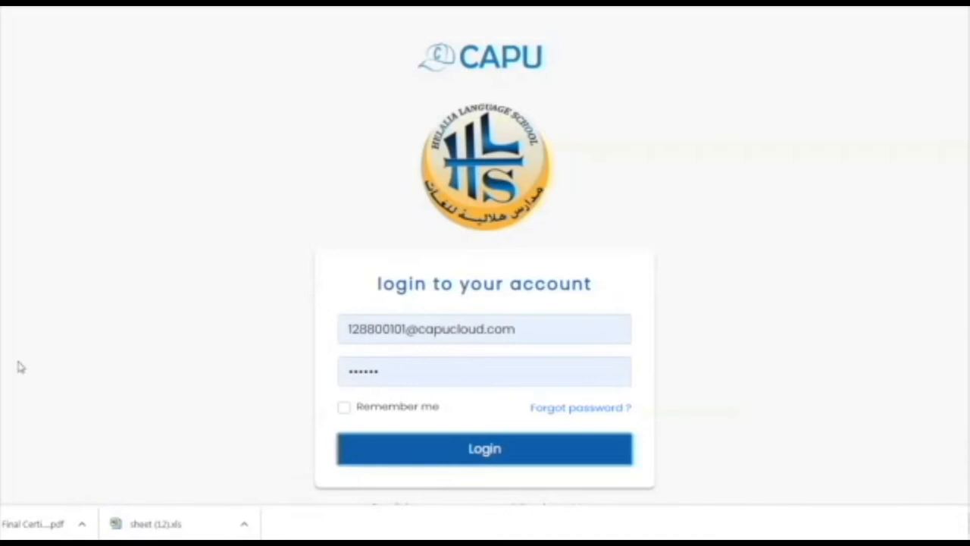
pyautogui.click(484, 448)
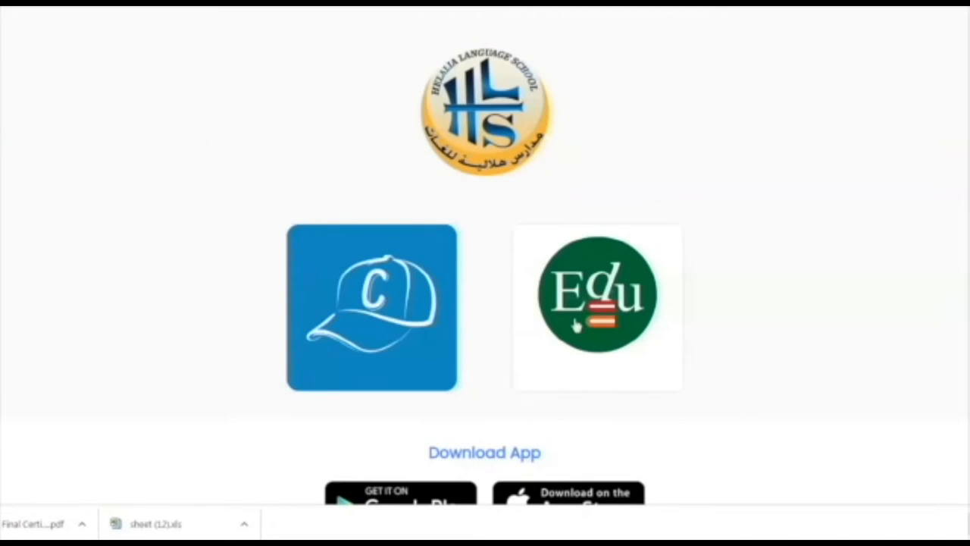
# Enter the Edu platform to reach the My Courses list
pyautogui.click(597, 296)
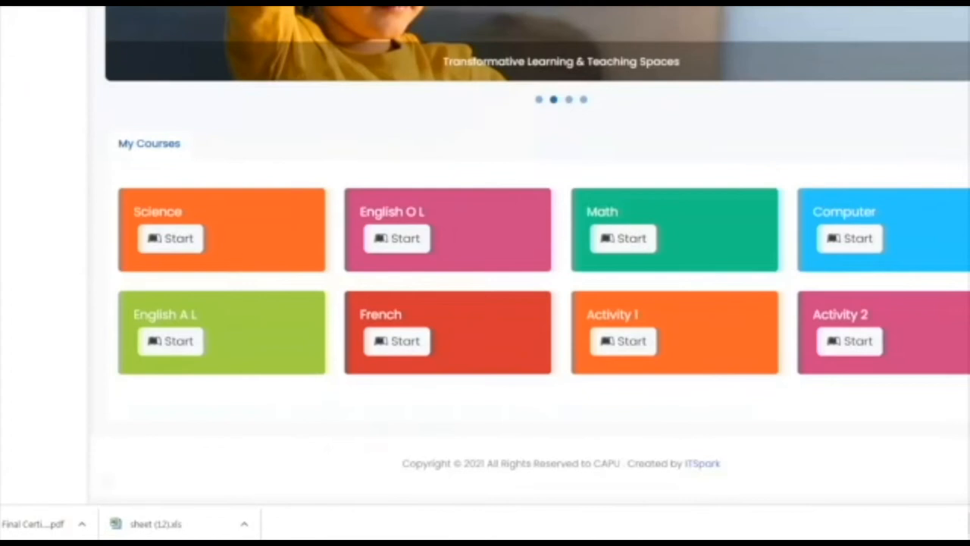
# Start the Math course and open Math Exercise 1 from its course content
pyautogui.click(623, 238)
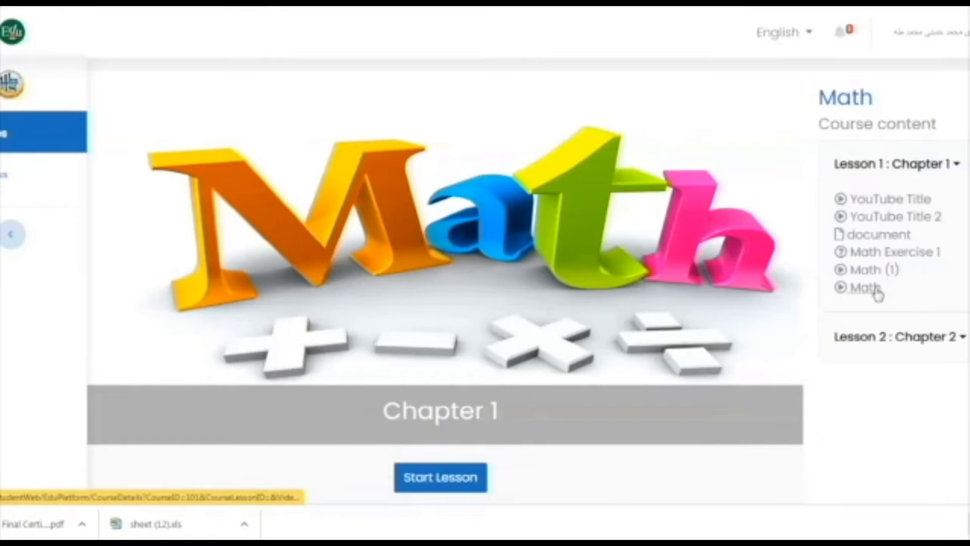
pyautogui.click(895, 251)
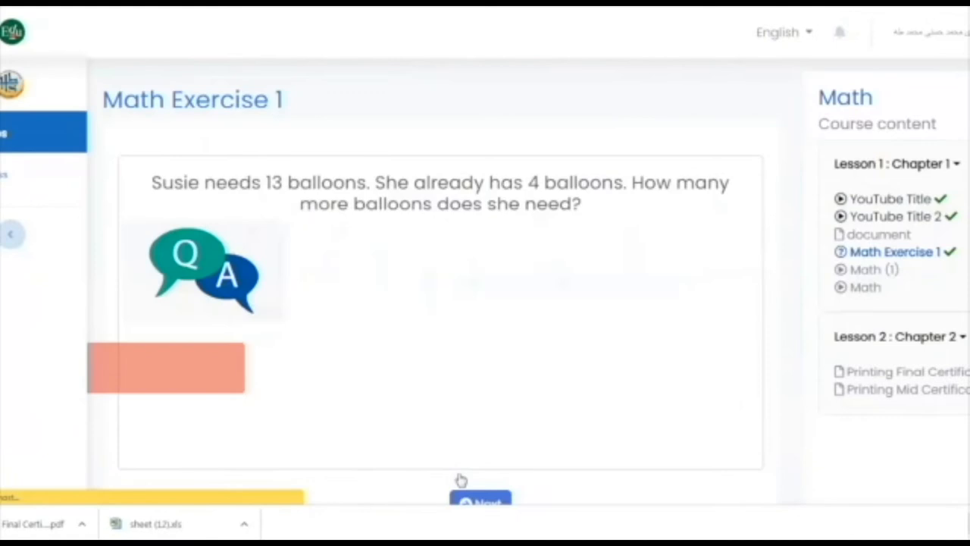
# Advance past the balloon-counting question and submit Math Exercise 1 for a 10/10 score
pyautogui.click(480, 500)
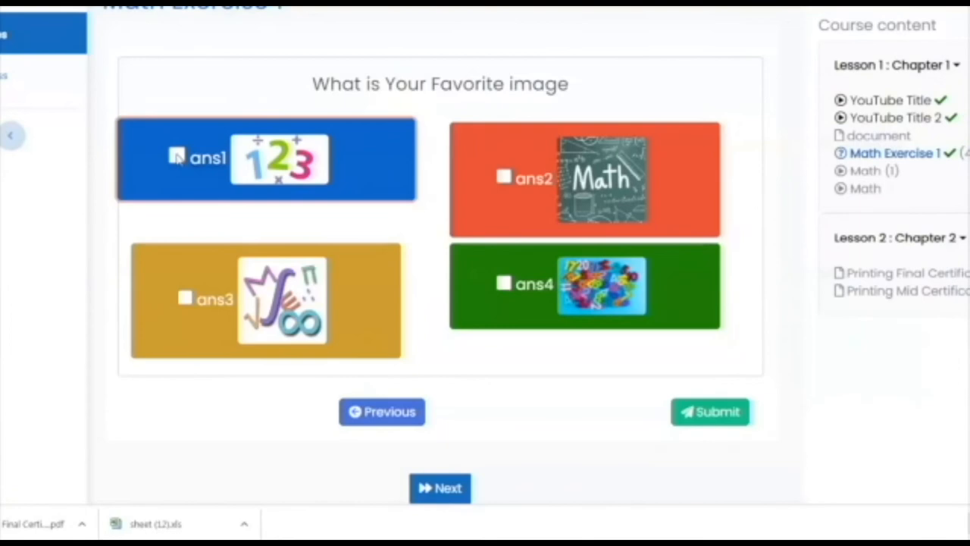
pyautogui.click(709, 411)
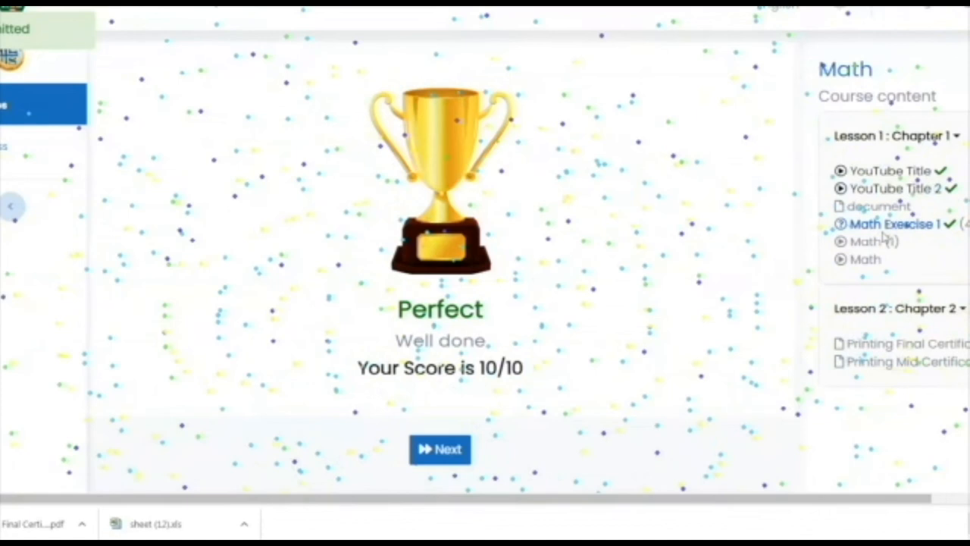